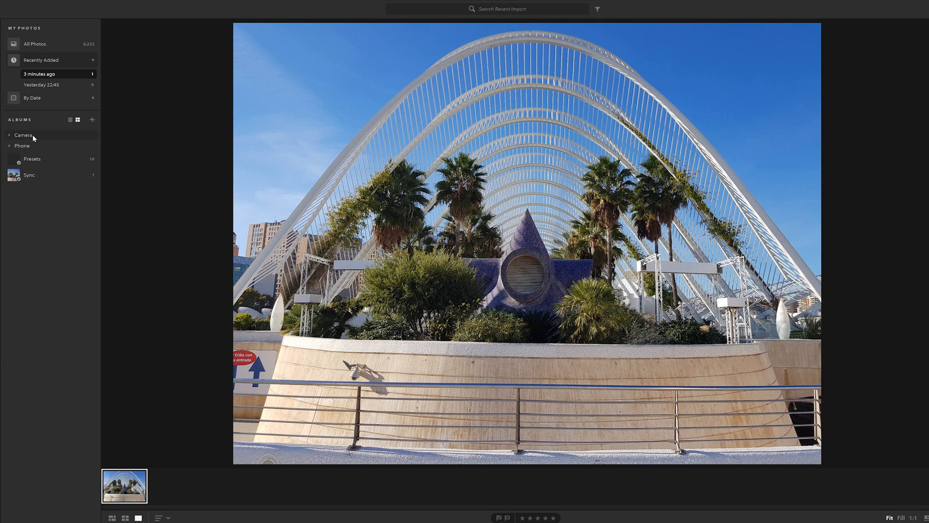
pyautogui.moveTo(32, 141)
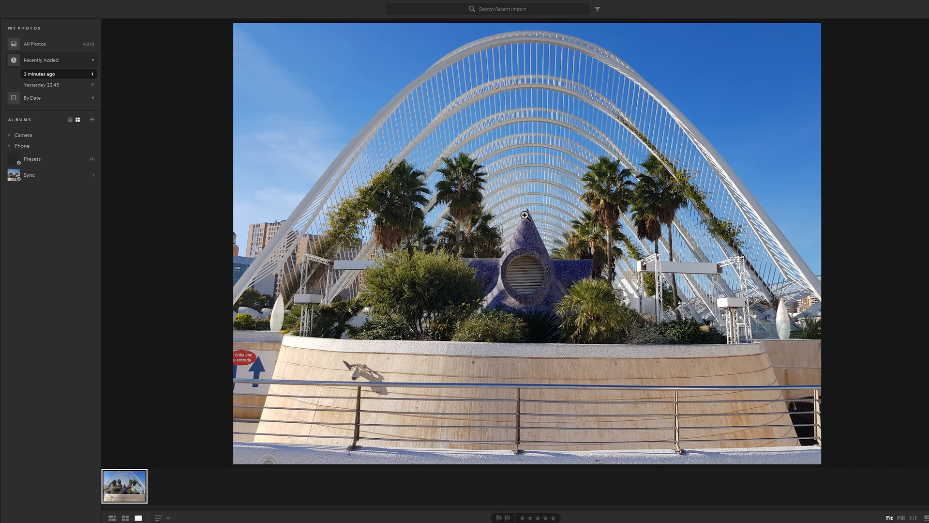
pyautogui.moveTo(668, 280)
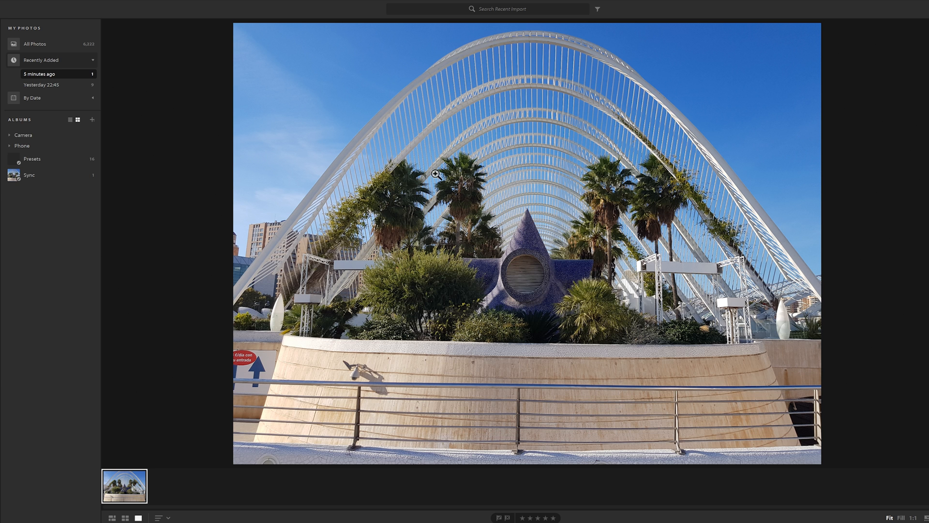
# - Browse the Presets album's sample images, then move to the Sync album with the arches photo
pyautogui.click(32, 159)
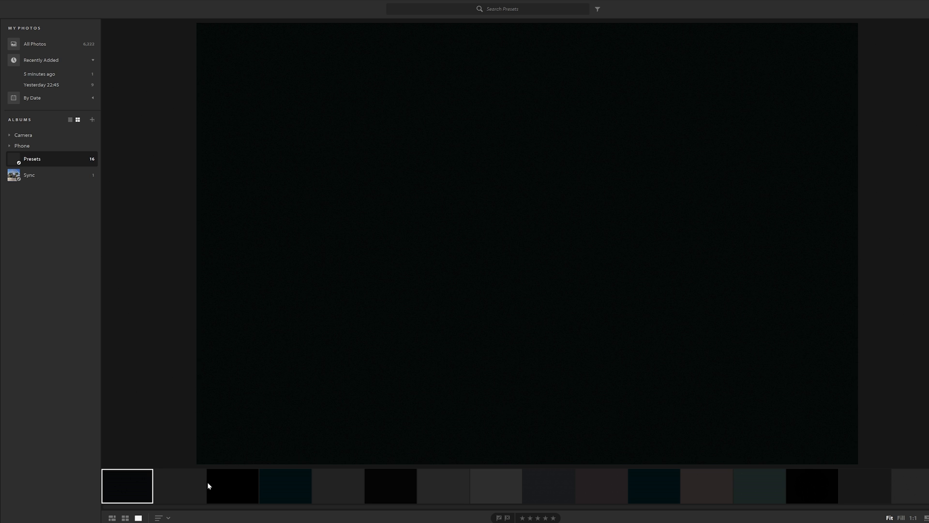
pyautogui.moveTo(185, 493)
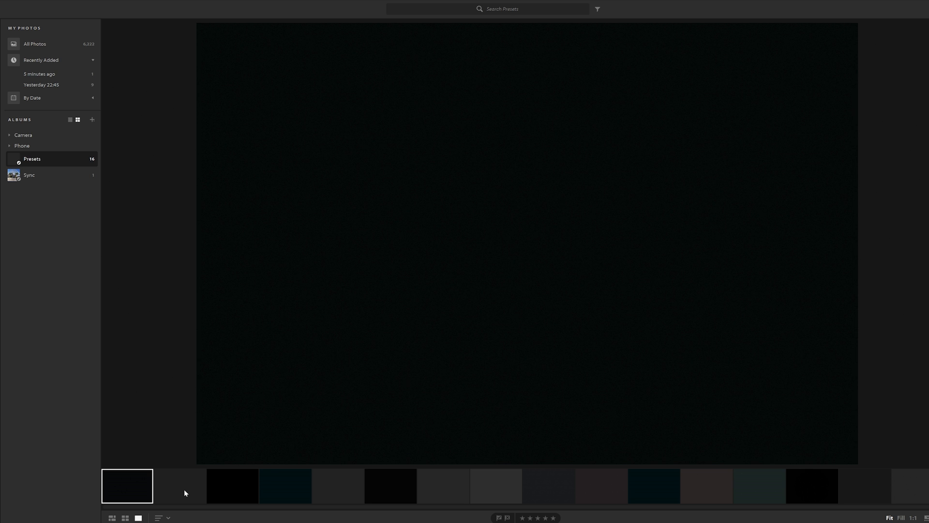
pyautogui.click(233, 486)
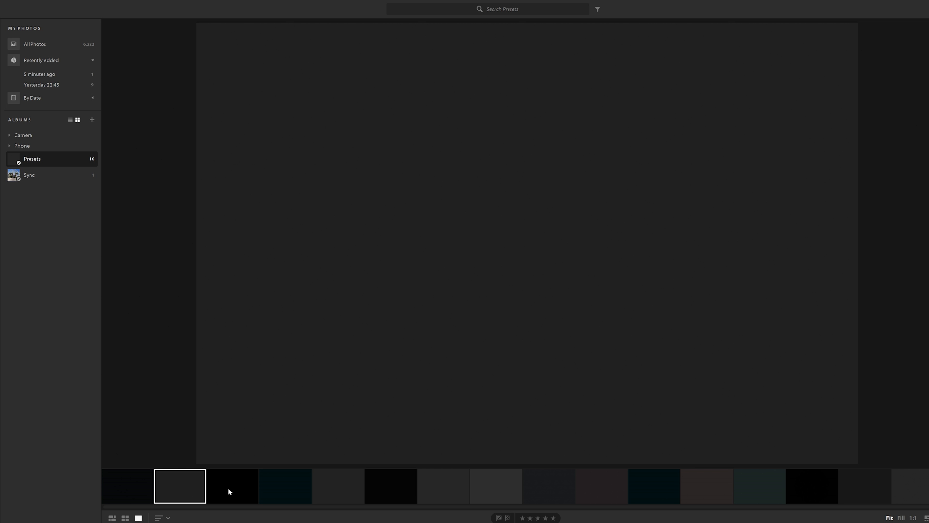
pyautogui.click(29, 175)
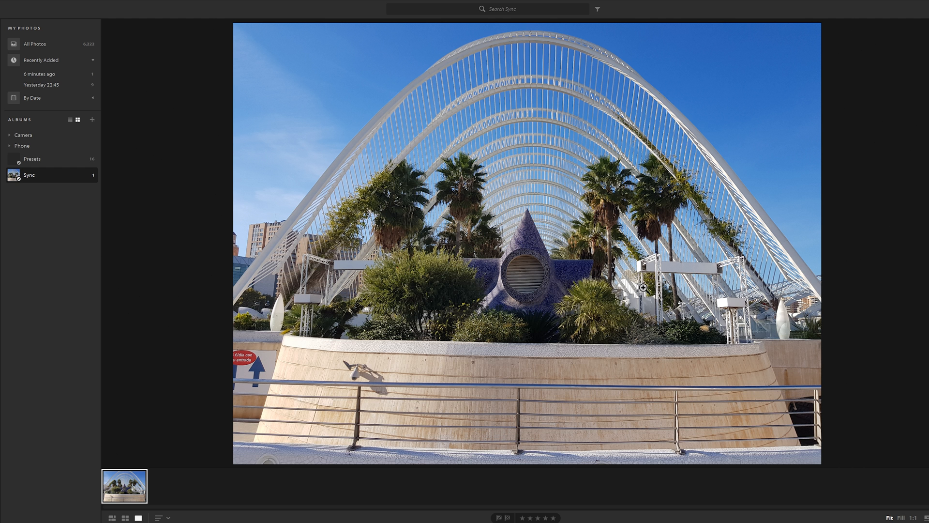
pyautogui.moveTo(644, 288)
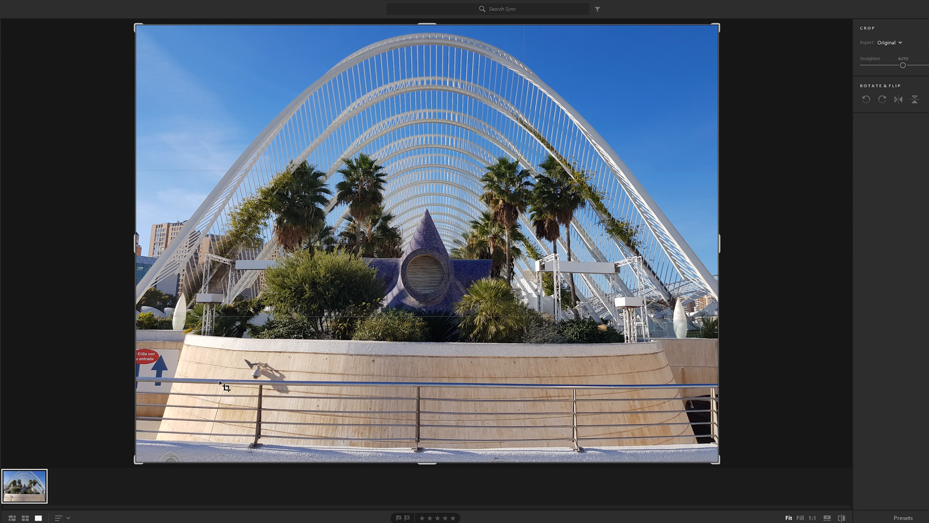
pyautogui.moveTo(796, 275)
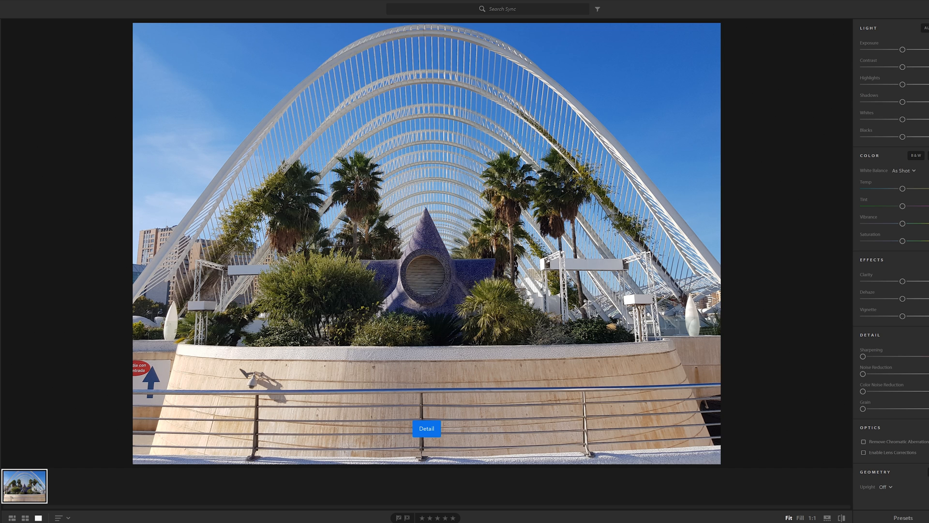
pyautogui.moveTo(722, 224)
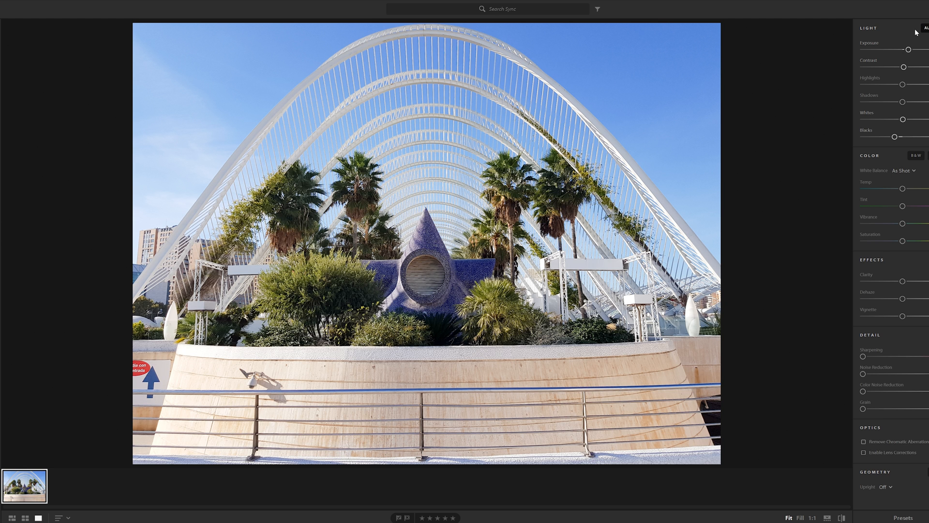
pyautogui.moveTo(882, 248)
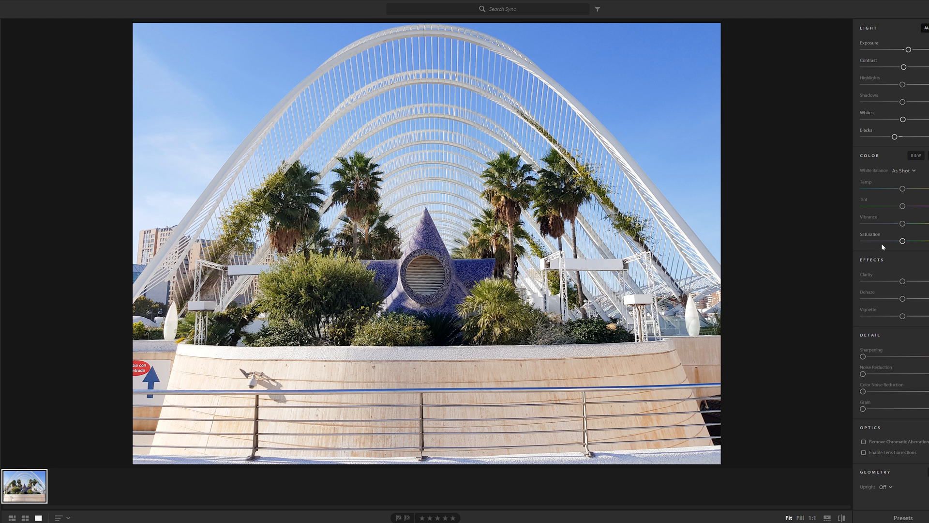
pyautogui.moveTo(881, 248)
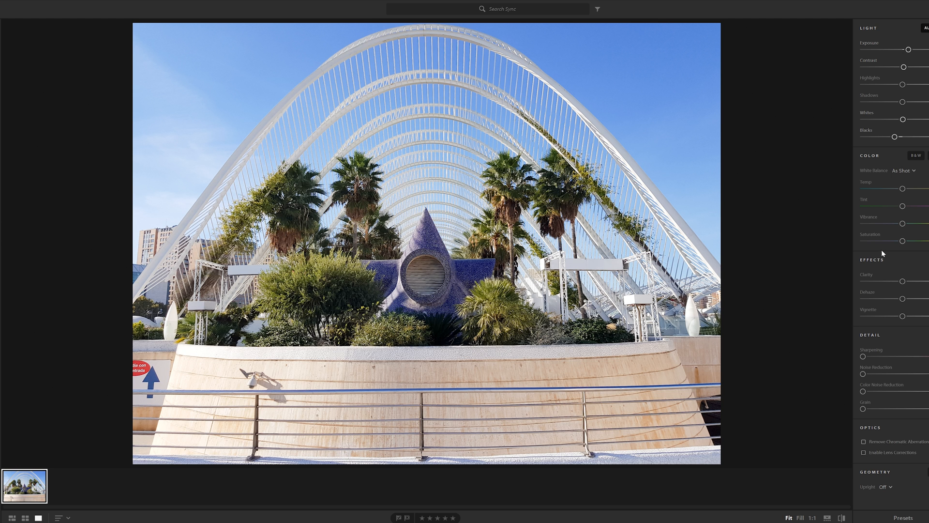
# - Scroll up through the Edit panel's light and colour adjustments
pyautogui.scroll(3)
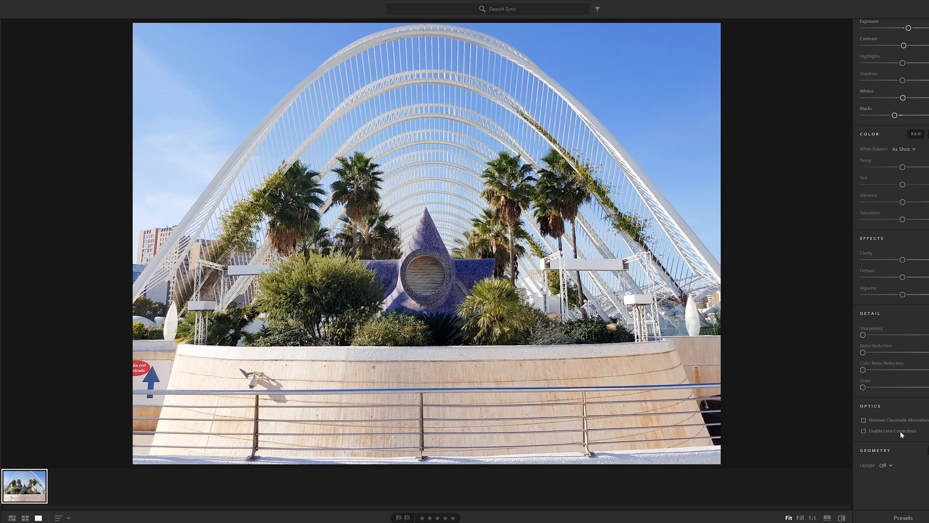
pyautogui.moveTo(918, 430)
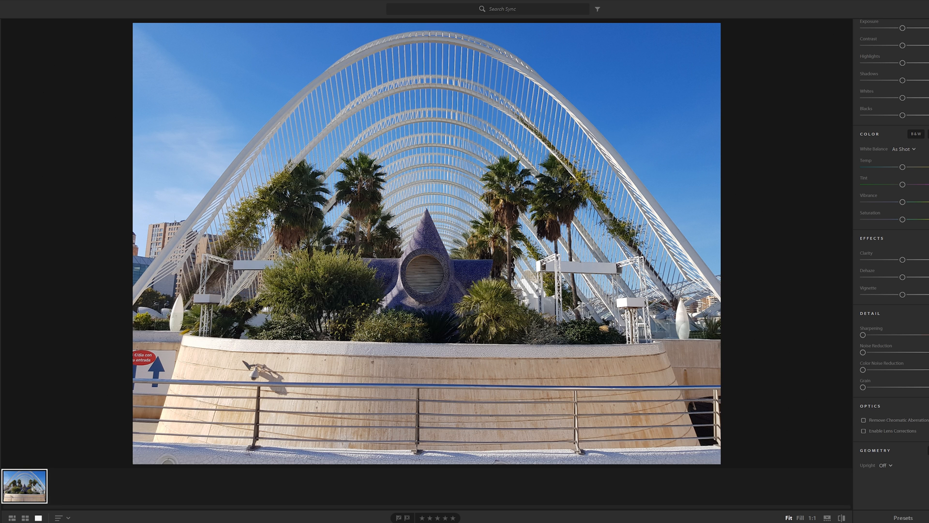
# - Enter the crop and straighten tool for the arches photo
pyautogui.press('r')
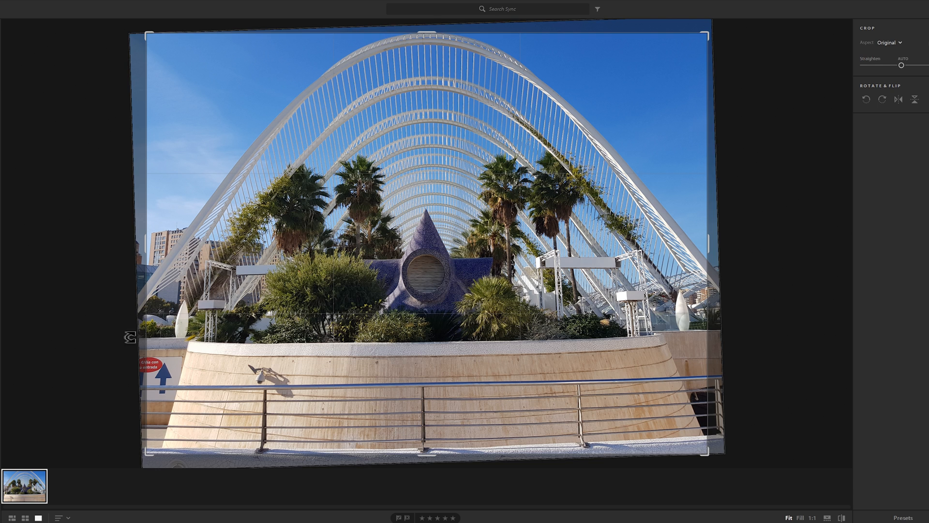
pyautogui.moveTo(146, 248)
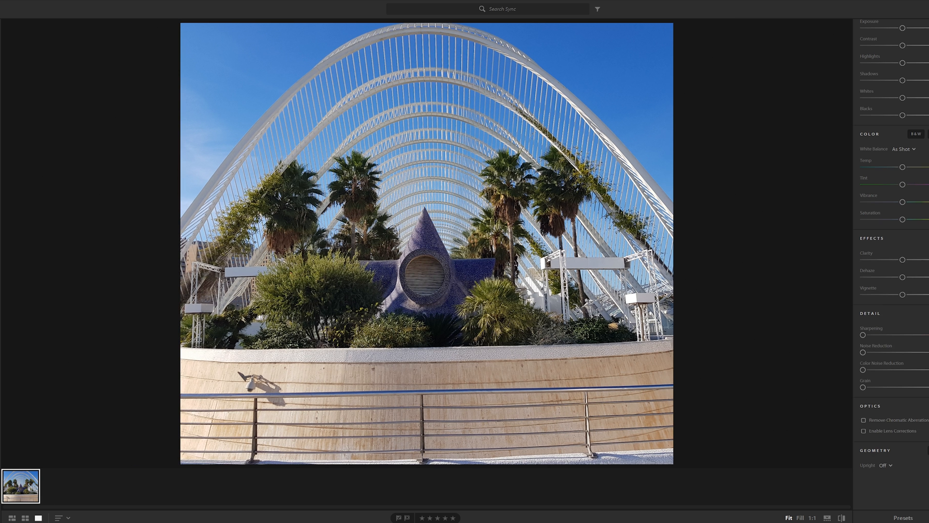
pyautogui.moveTo(601, 302)
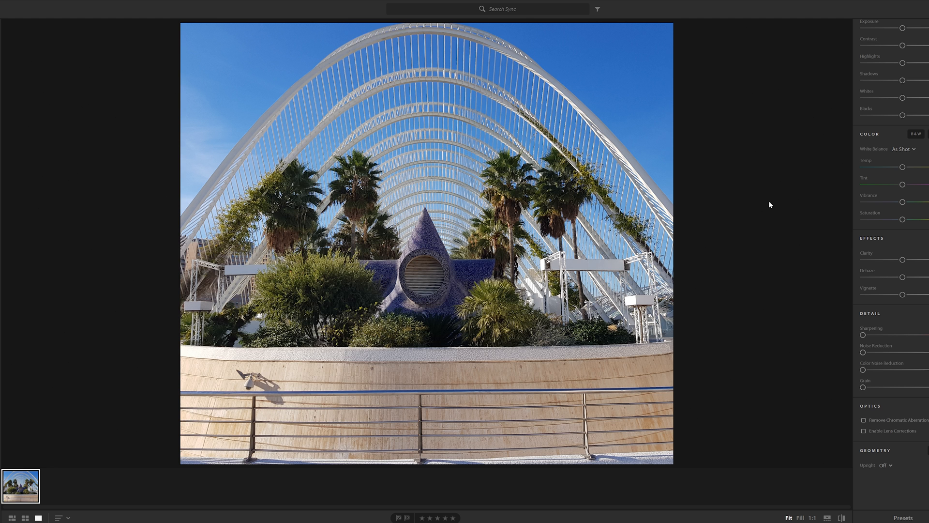
pyautogui.moveTo(812, 344)
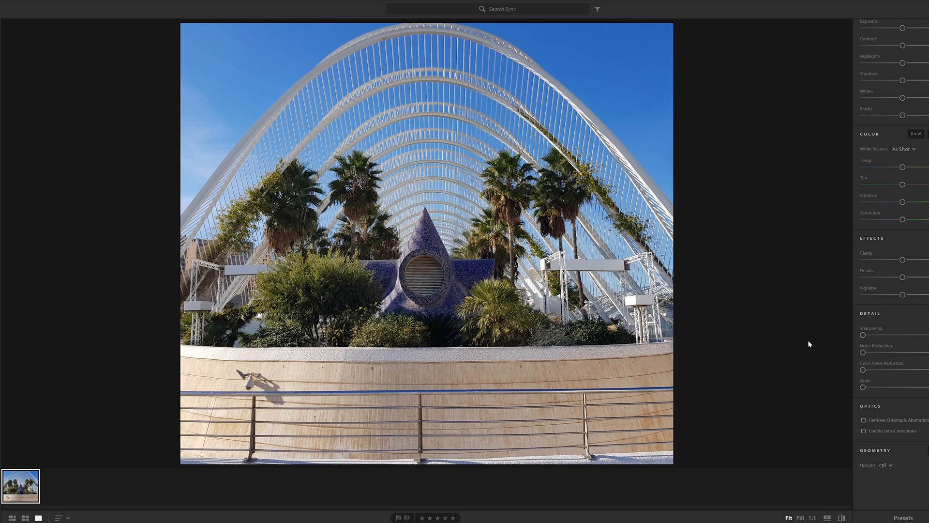
pyautogui.moveTo(885, 486)
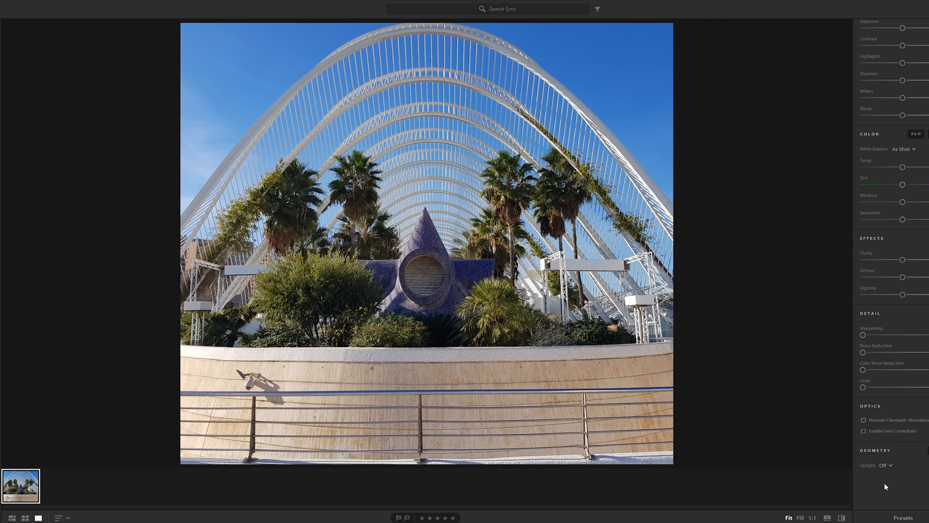
# - Apply a black-and-white preset to the square photo and view it full size
pyautogui.click(903, 517)
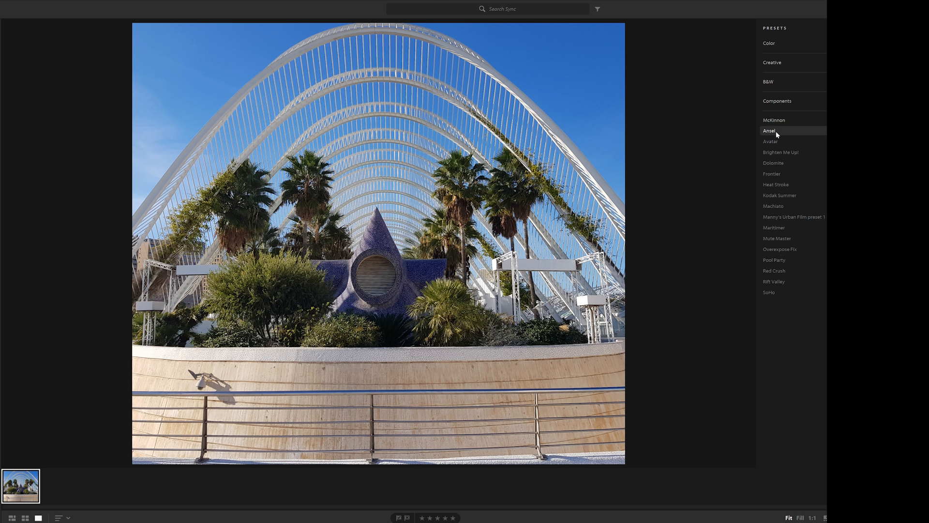
pyautogui.click(769, 130)
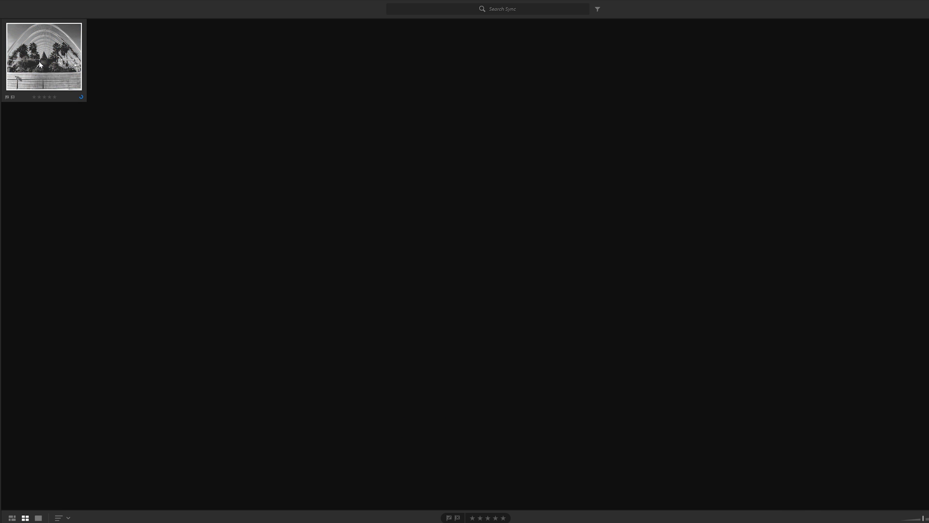
pyautogui.doubleClick(43, 55)
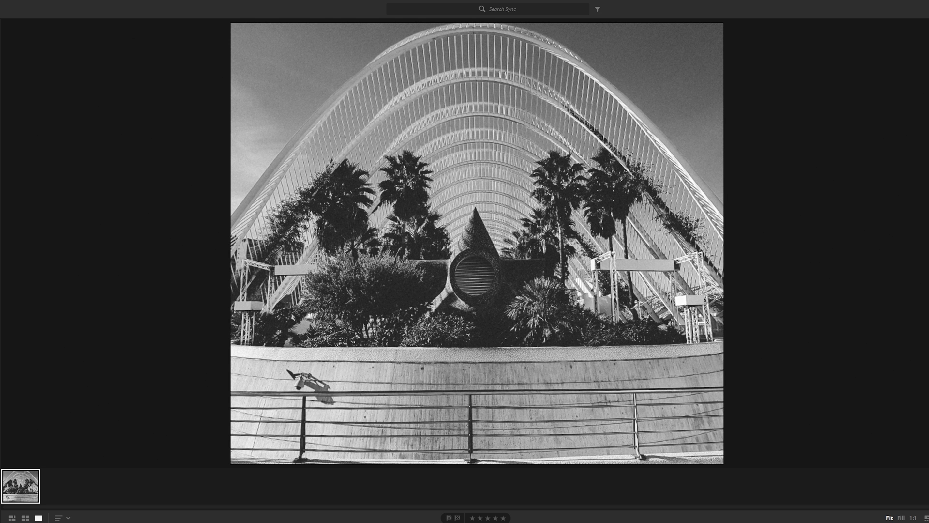